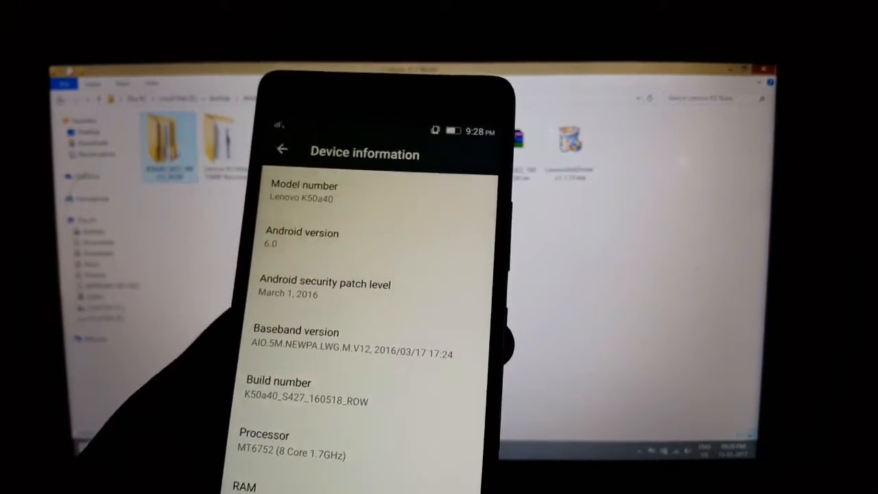
# Step: View About phone showing Android 6.0 build K50a40_S427_160518_ROW, then bring up the Power off menu
pyautogui.click(282, 150)
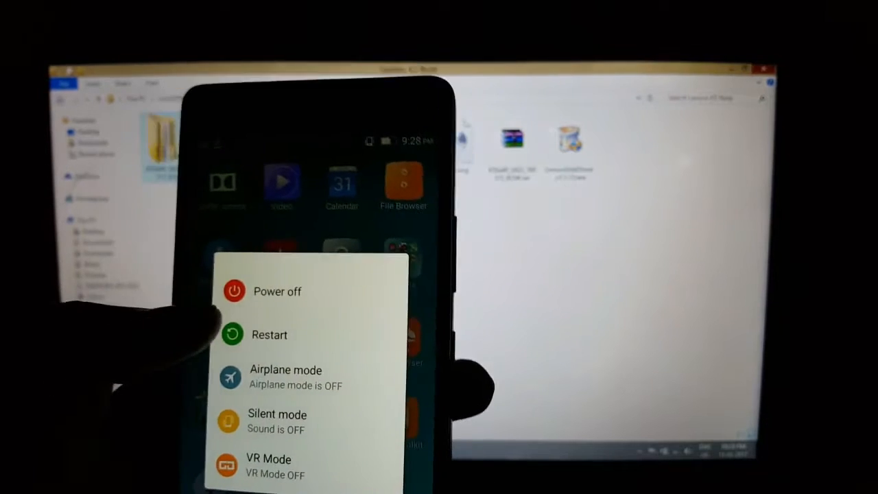
pyautogui.click(277, 291)
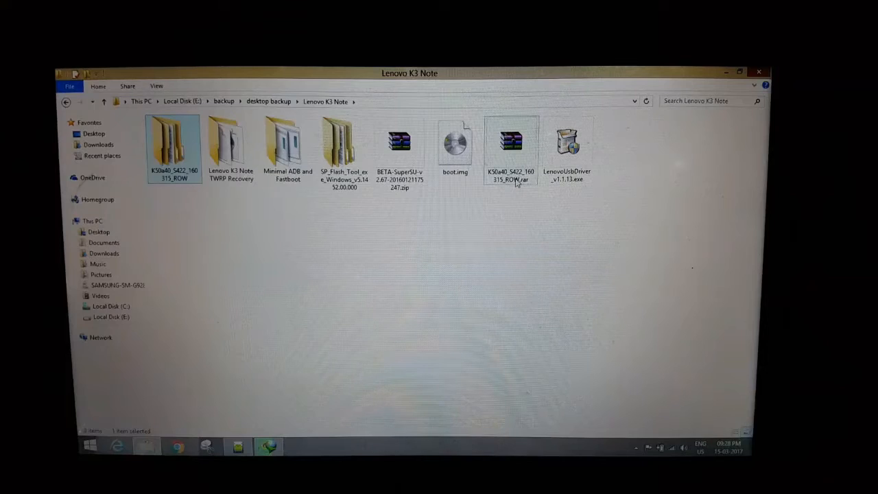
pyautogui.click(566, 144)
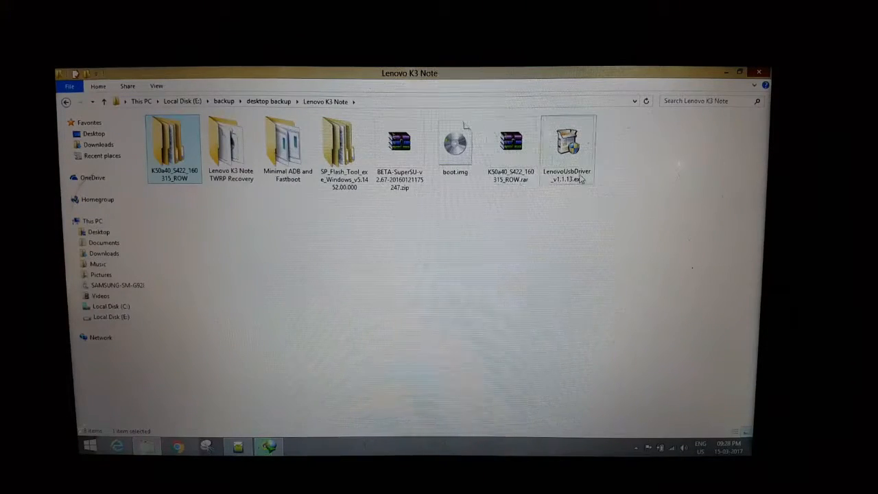
pyautogui.click(566, 144)
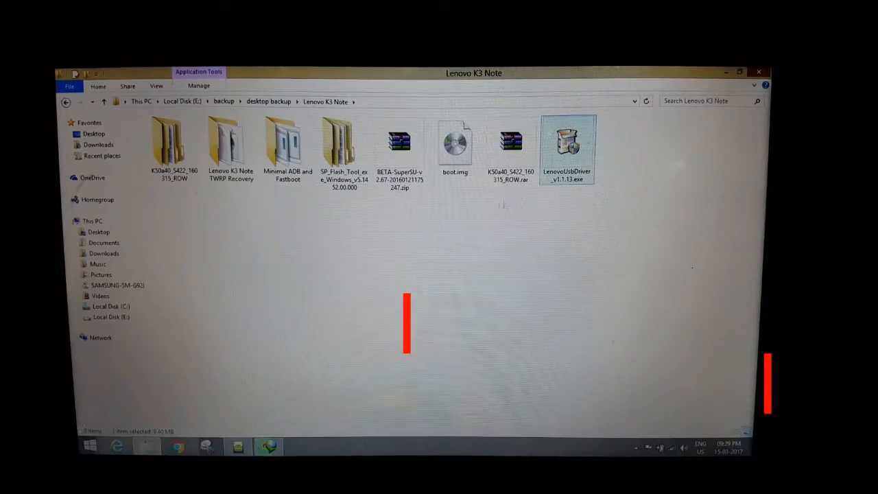
pyautogui.click(342, 144)
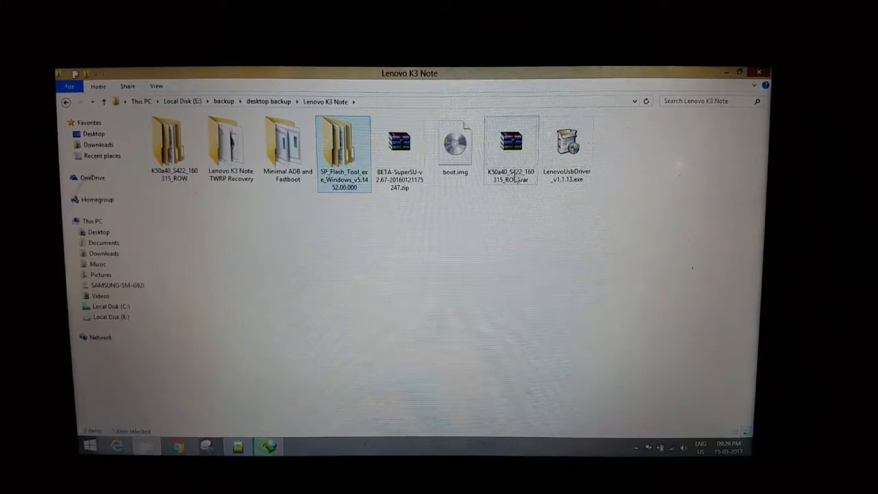
pyautogui.click(510, 142)
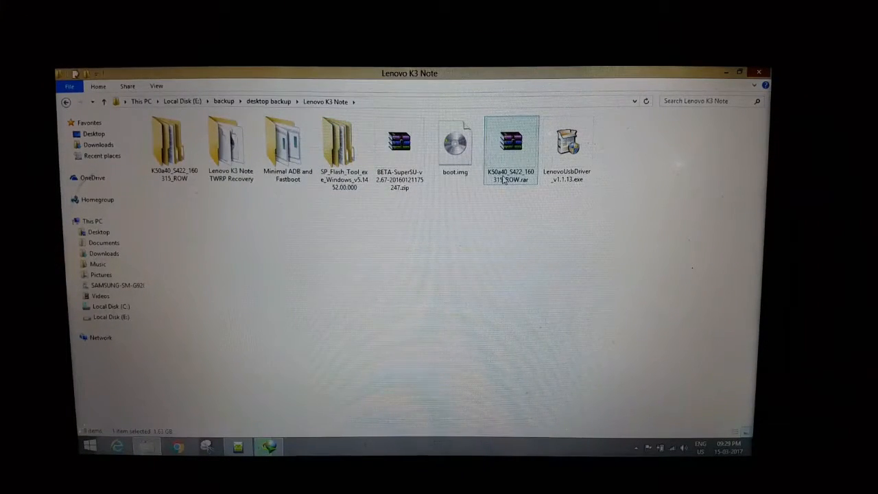
pyautogui.moveTo(511, 181)
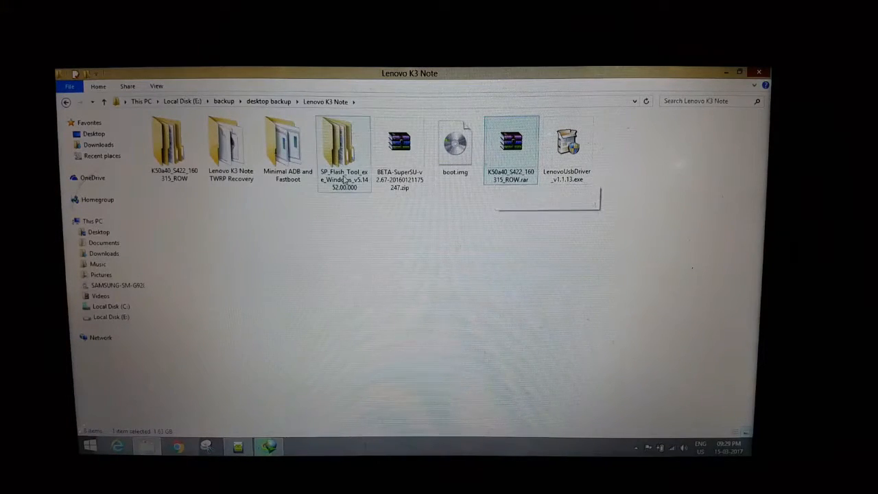
# Step: Browse the K50a40 firmware's target_bin folder, then launch flash_tool.exe from the SP_Flash_Tool folder
pyautogui.doubleClick(344, 141)
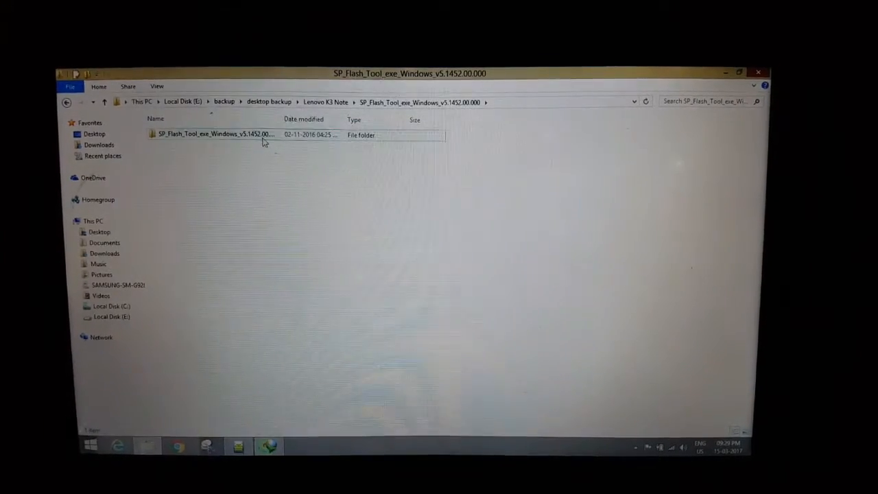
pyautogui.click(213, 133)
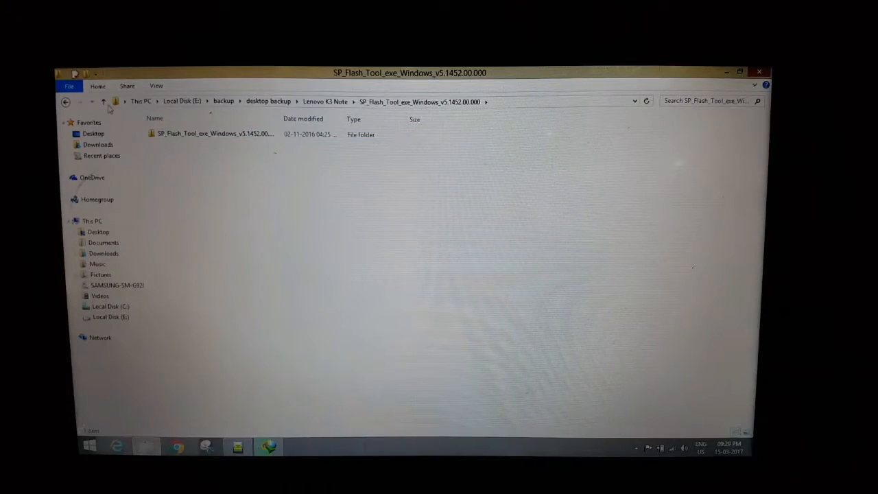
pyautogui.click(103, 101)
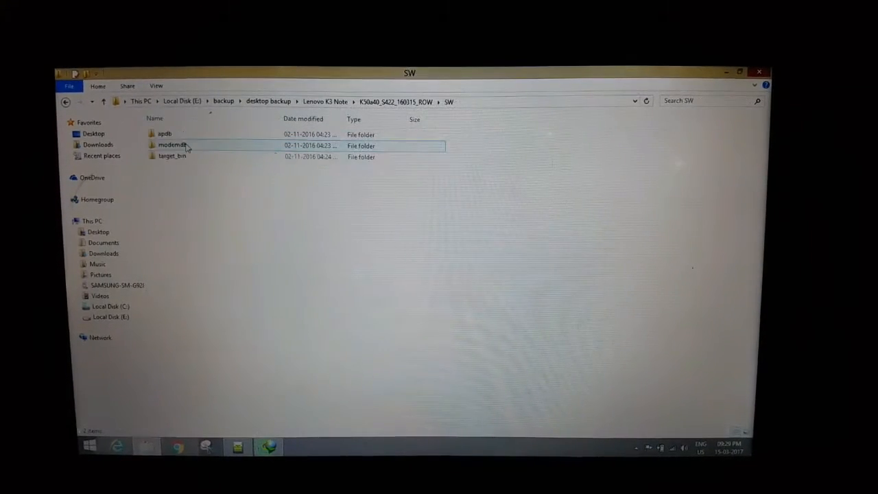
pyautogui.doubleClick(172, 156)
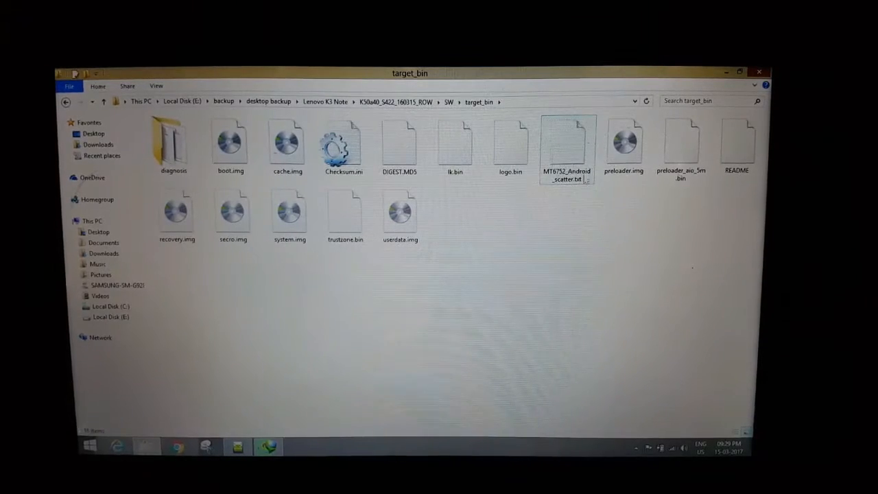
pyautogui.moveTo(566, 144)
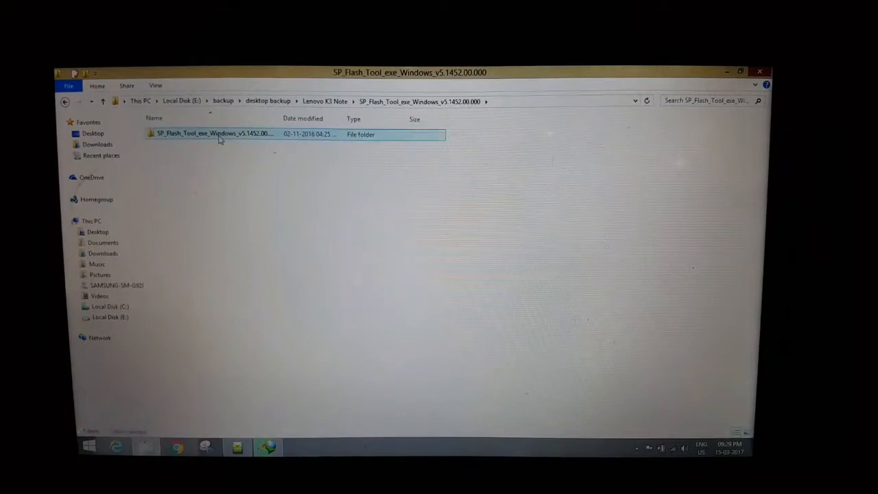
pyautogui.doubleClick(213, 133)
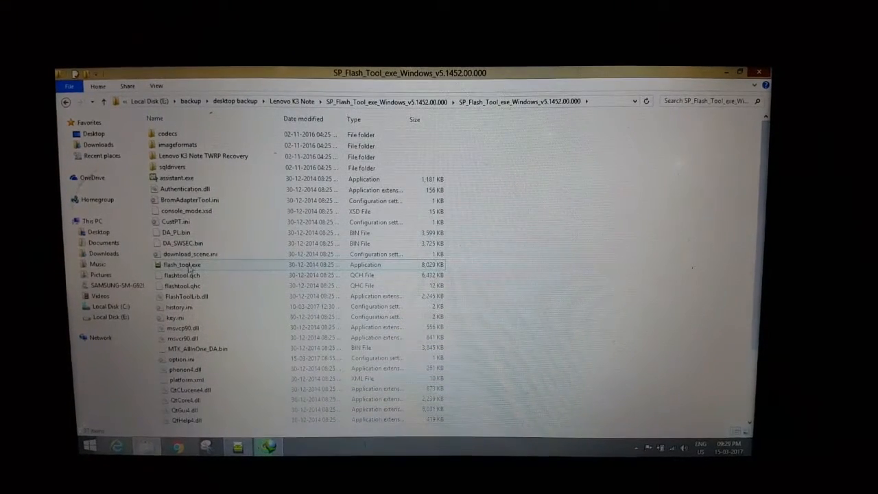
pyautogui.doubleClick(182, 264)
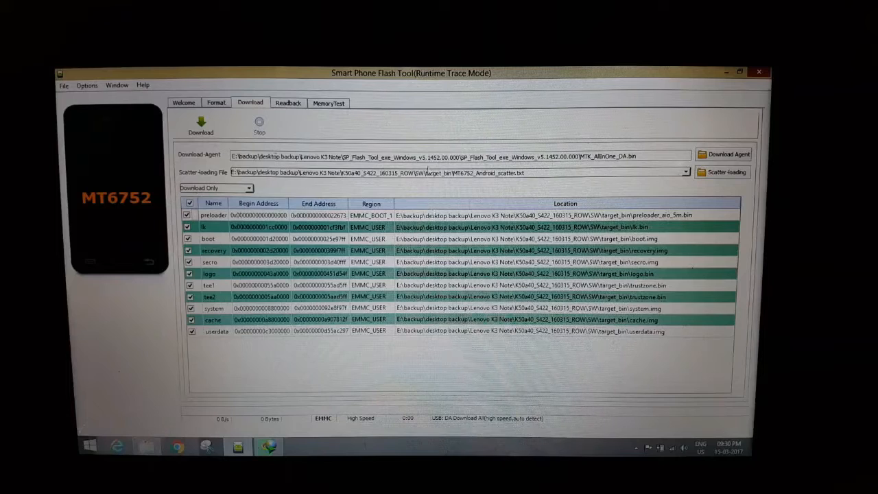
# Step: Review the flash tool settings, then switch the flashing mode to Download Only
pyautogui.click(86, 85)
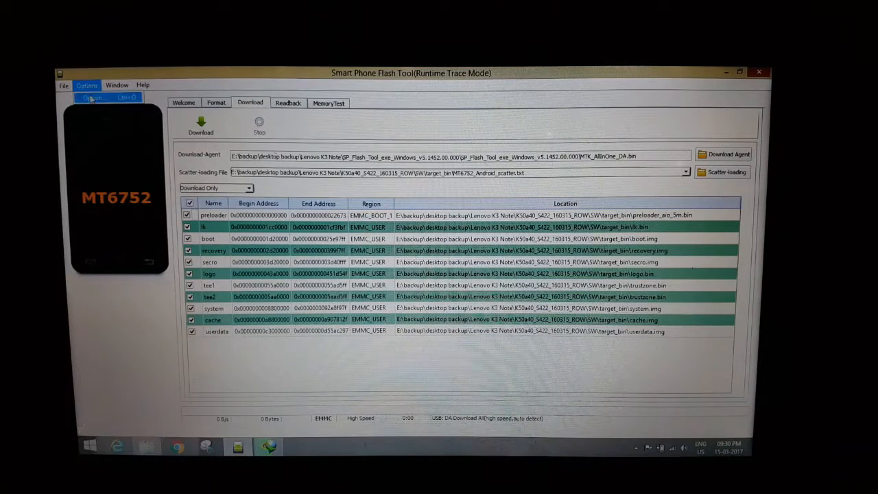
pyautogui.click(93, 96)
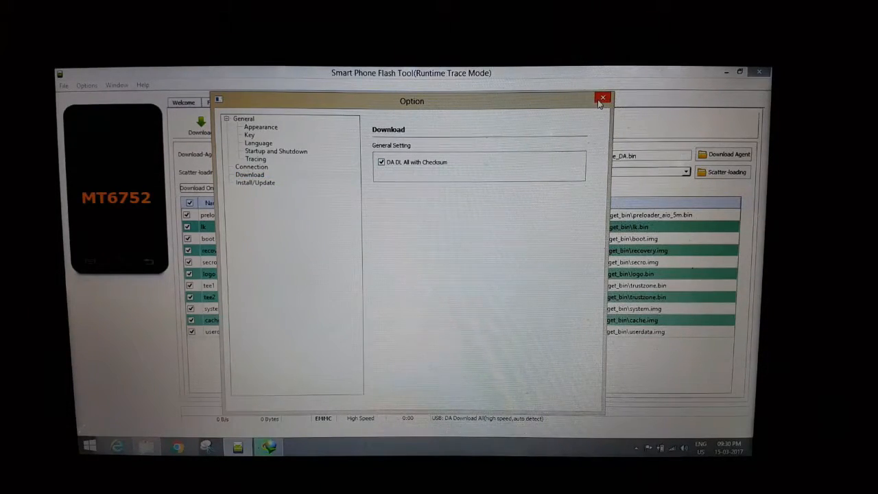
pyautogui.click(602, 97)
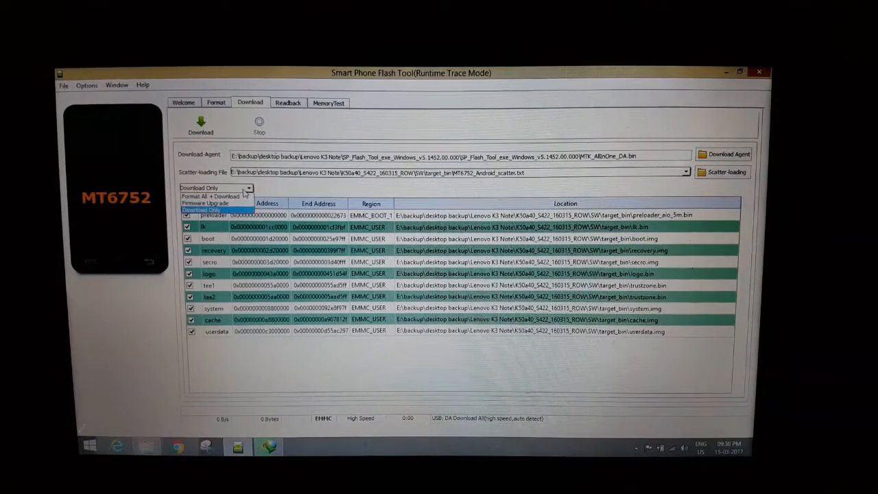
pyautogui.click(199, 188)
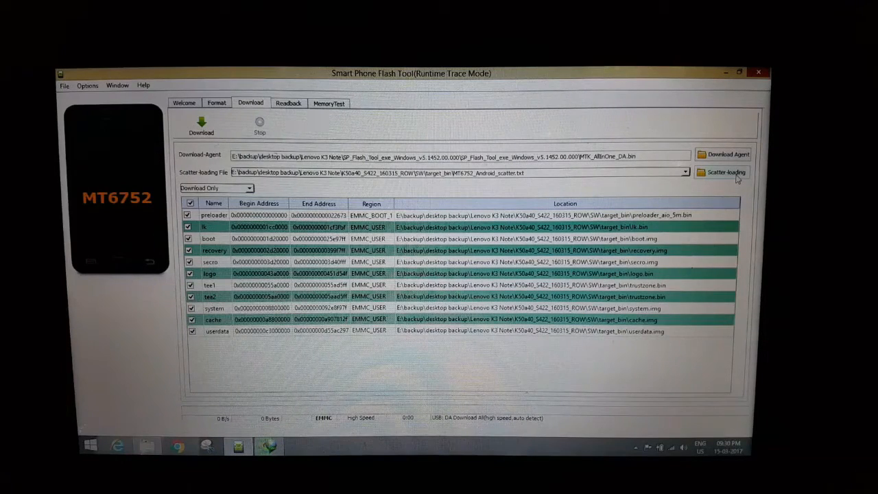
# Step: Browse for the scatter file from the Lenovo K3 Note folder into K50a40_S422_160315_ROW > SW
pyautogui.click(722, 172)
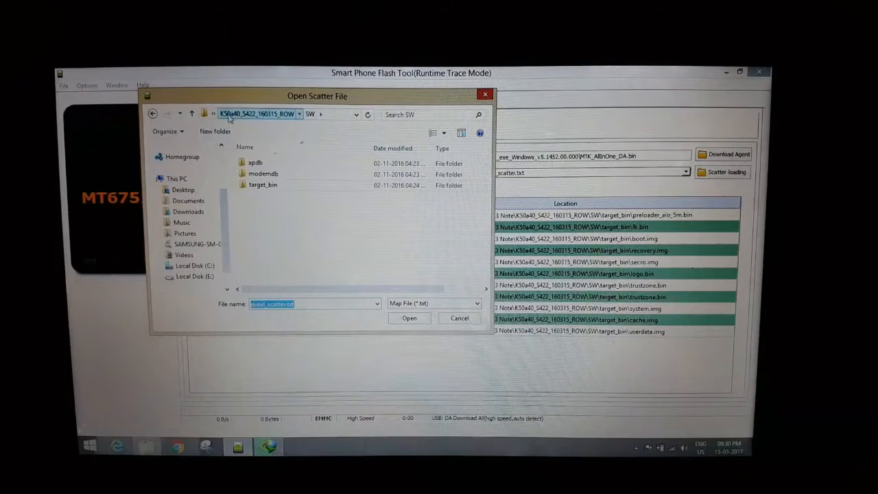
pyautogui.click(192, 114)
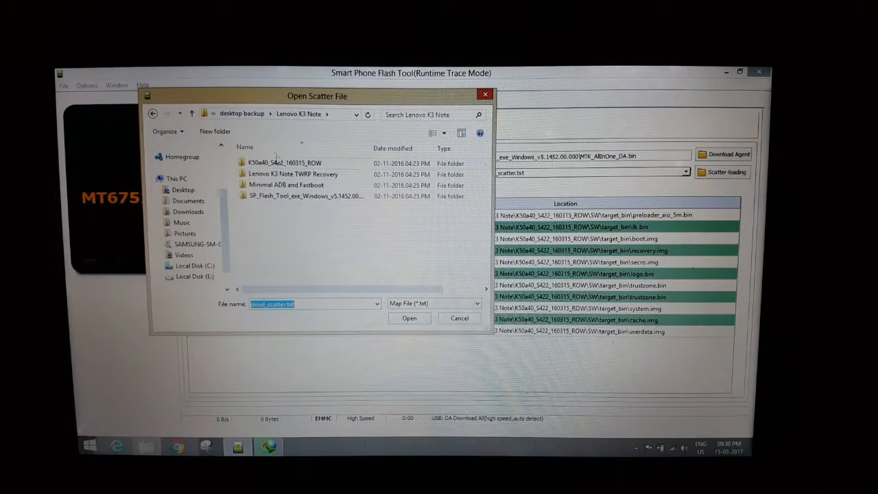
pyautogui.click(284, 162)
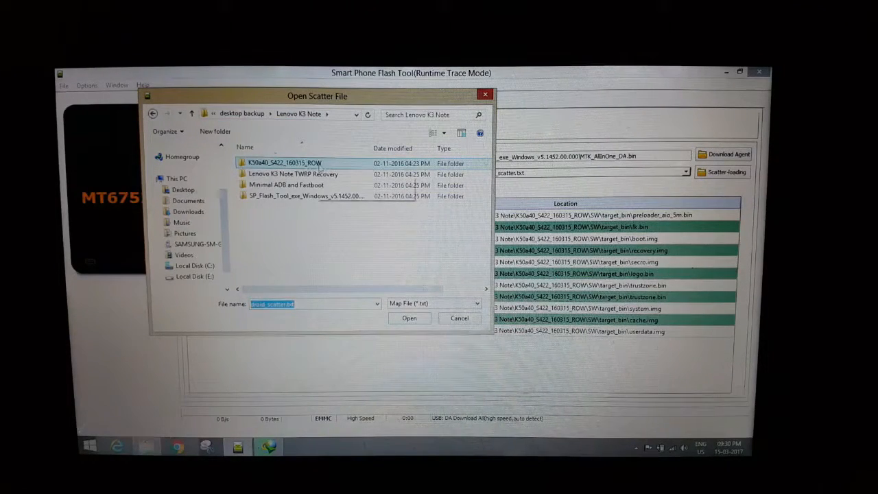
pyautogui.moveTo(281, 163)
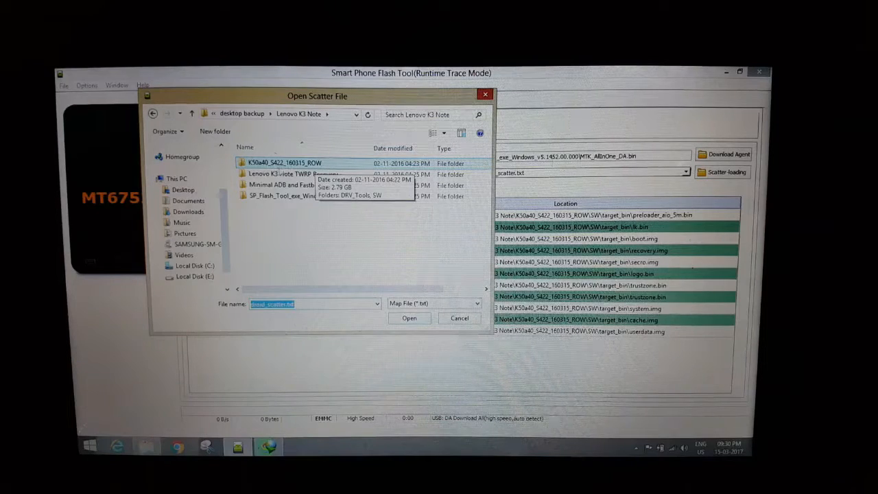
pyautogui.doubleClick(282, 163)
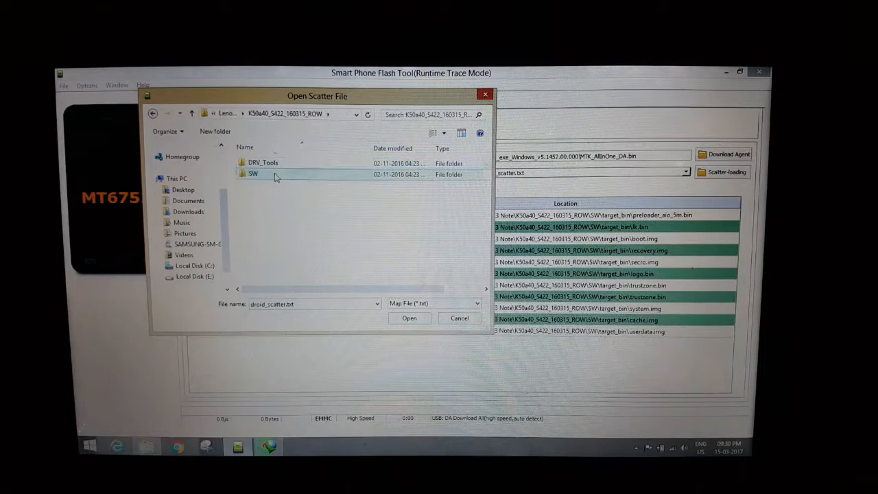
pyautogui.doubleClick(252, 173)
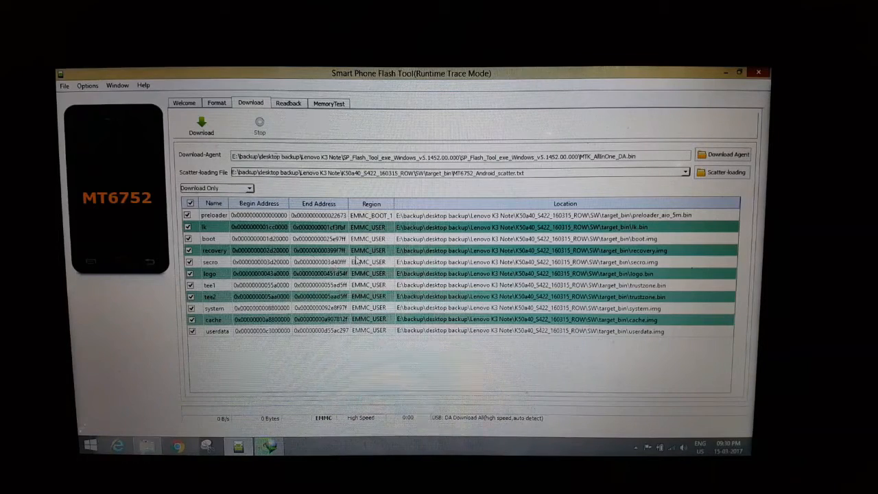
# Step: Start downloading the checked partitions to the phone and let the flash complete
pyautogui.click(201, 125)
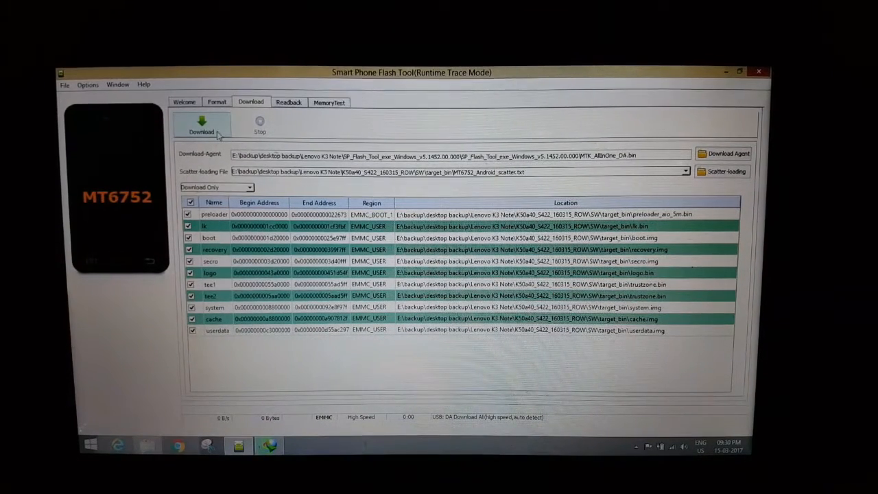
pyautogui.click(202, 125)
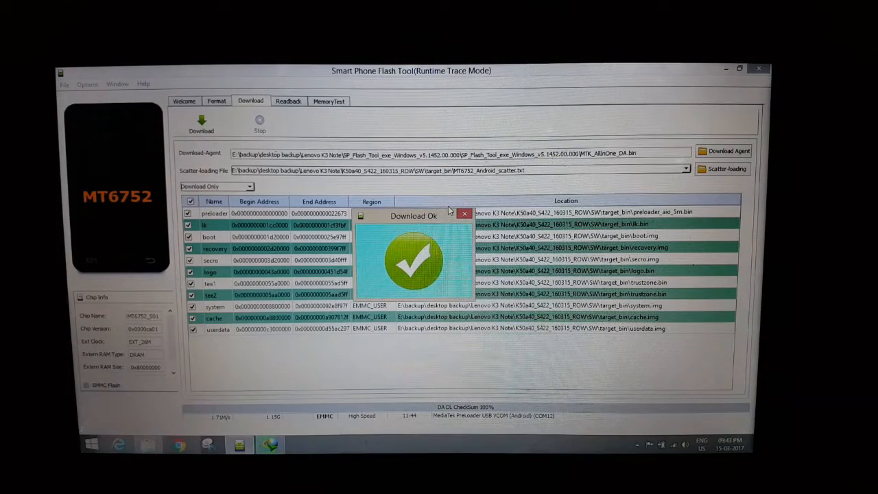
pyautogui.moveTo(436, 199)
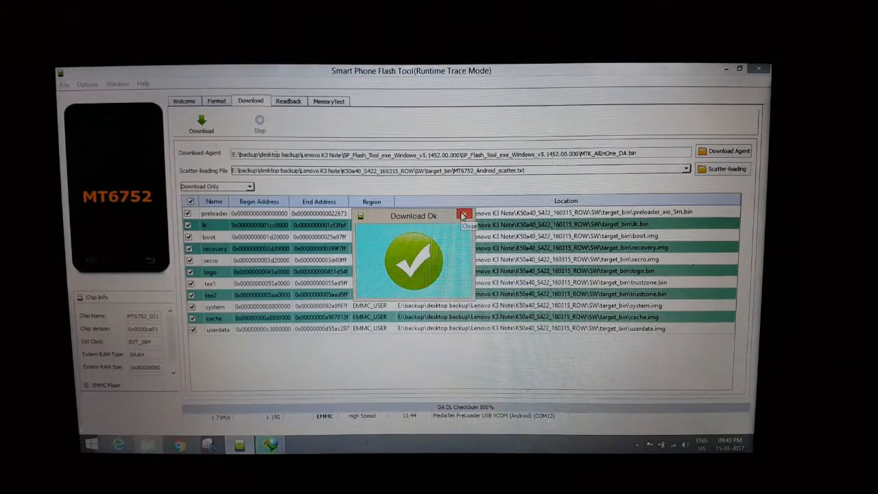
# Step: Dismiss the Download Ok dialog after the successful flash
pyautogui.click(464, 215)
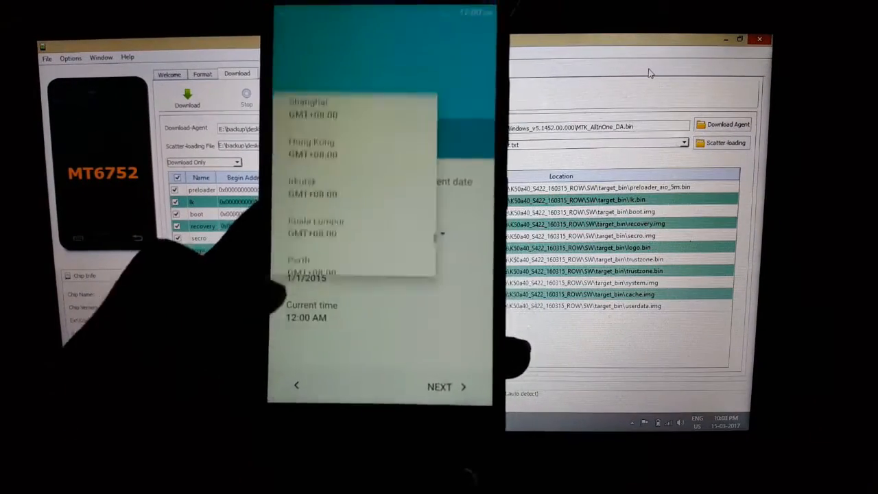
# Step: Pick a time zone, accept the terms, and view Device information showing model K50a40, build S422_160315_ROW
pyautogui.click(444, 386)
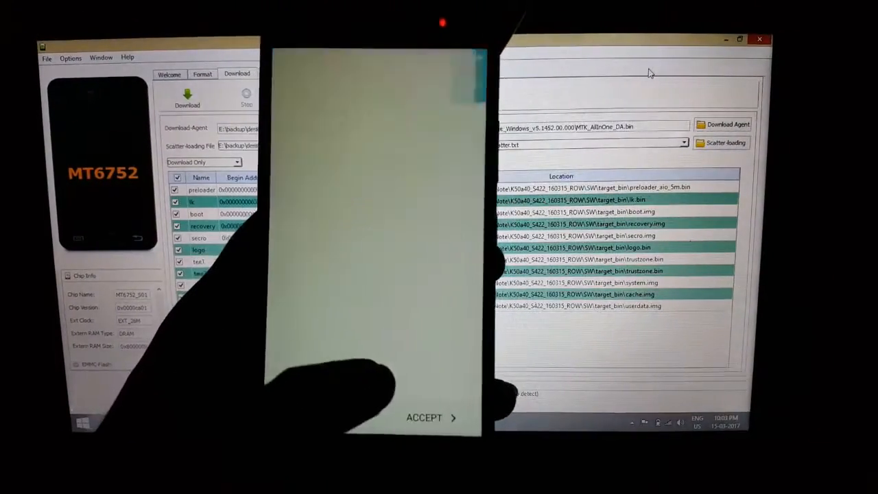
pyautogui.click(430, 417)
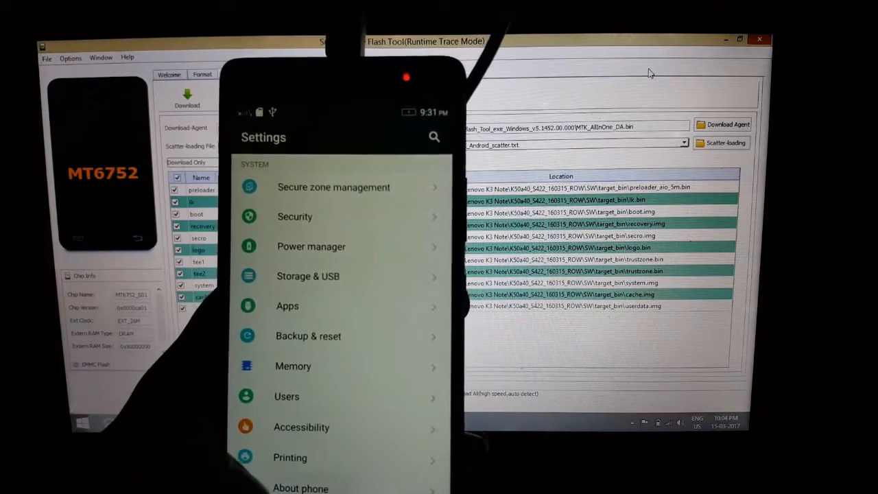
pyautogui.click(301, 487)
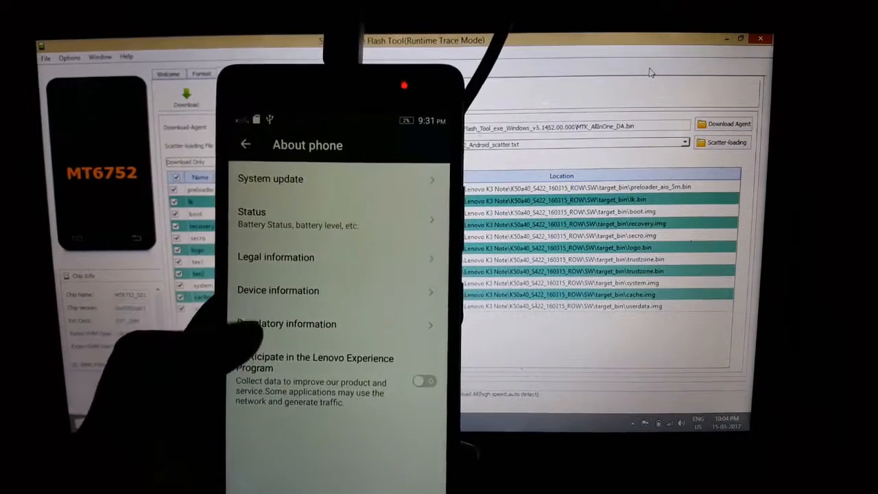
pyautogui.click(278, 291)
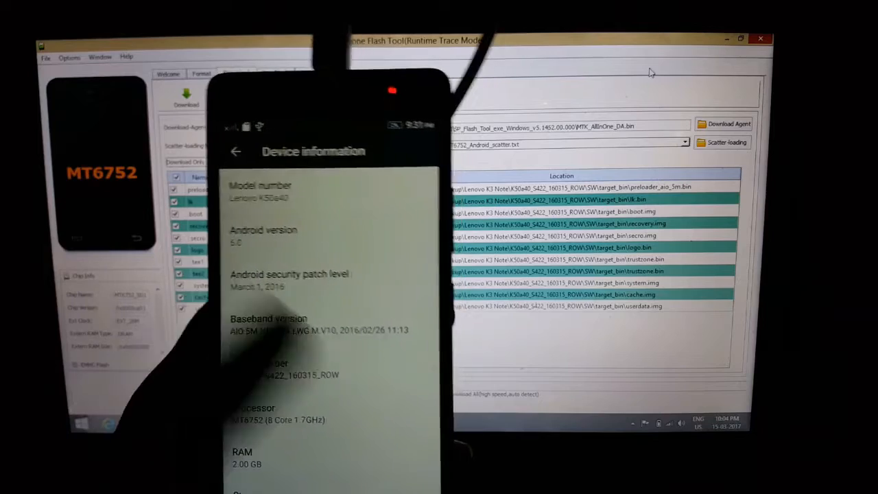